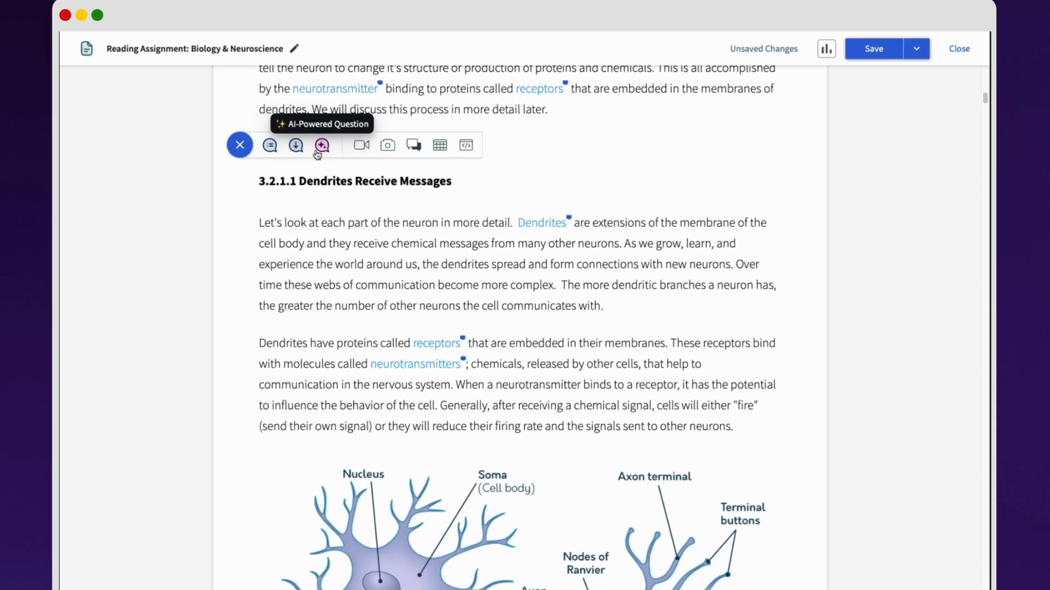
Generate an AI multiple-choice question on the nervous system and reveal its correct answer A.
click(321, 146)
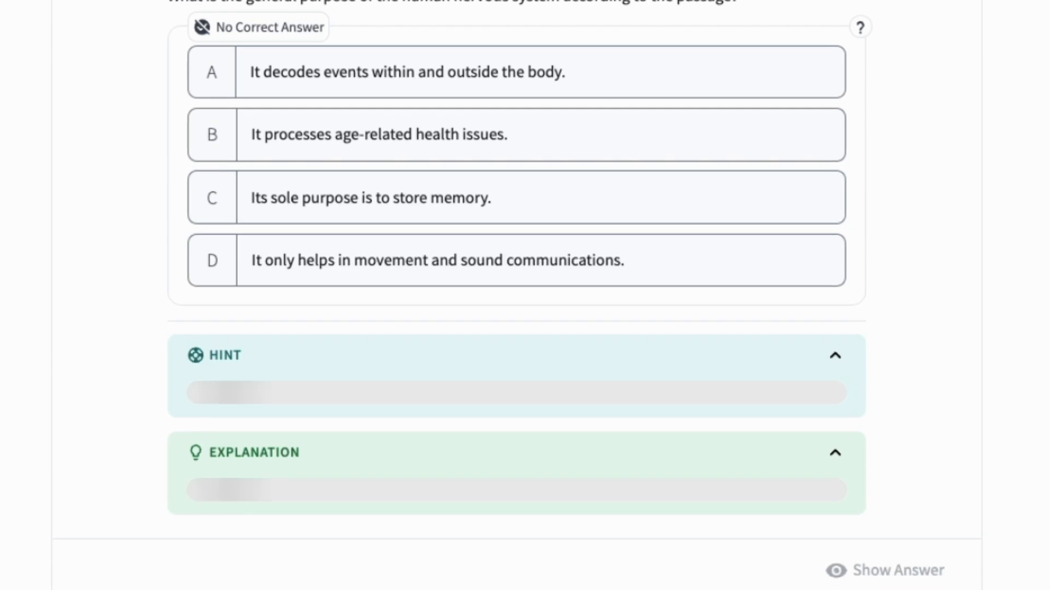
click(893, 570)
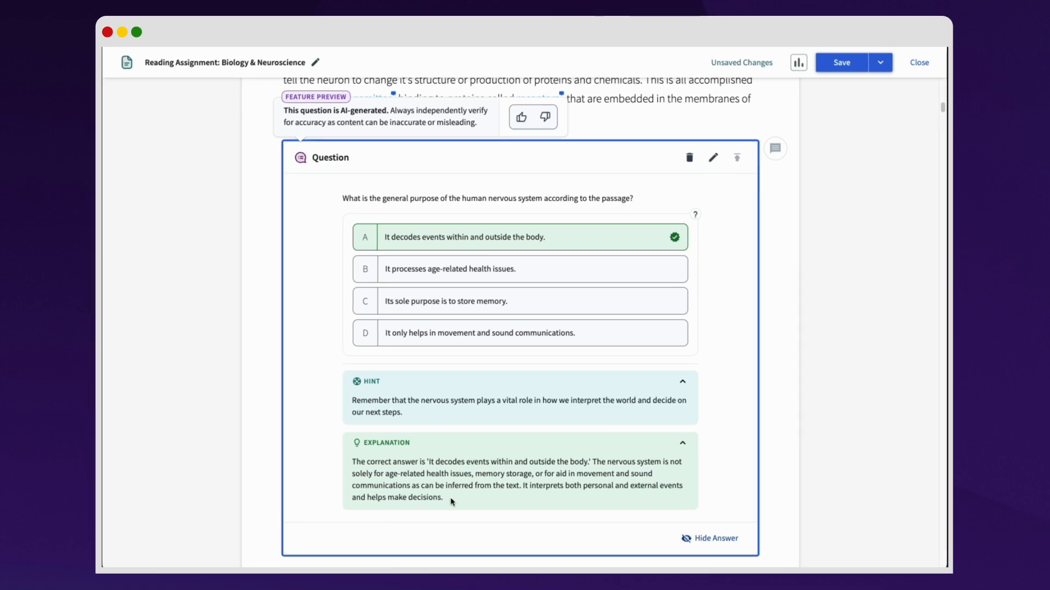
mouse_move(712, 158)
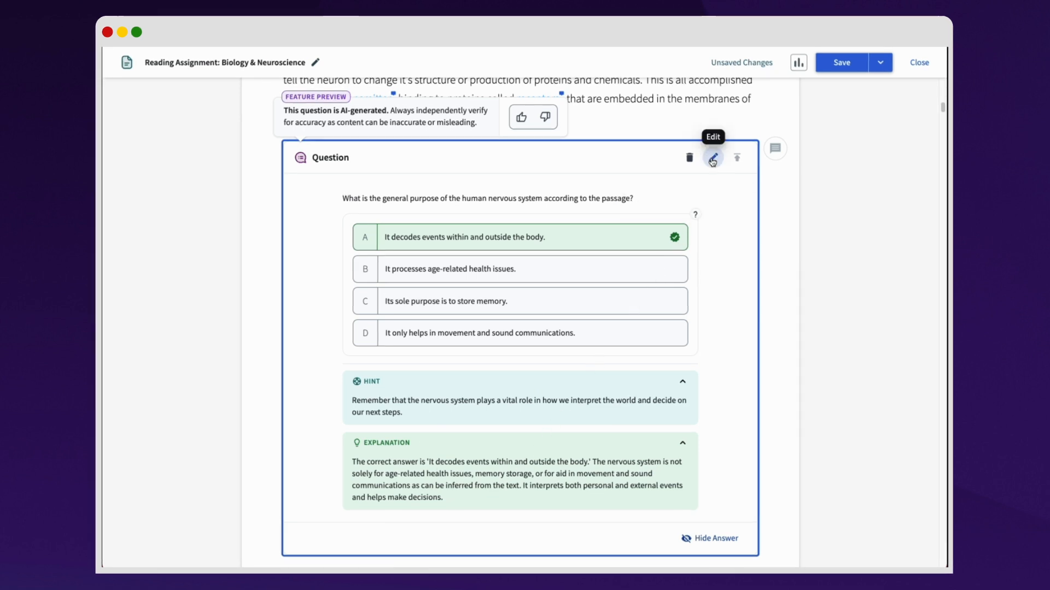
Edit the question so its explanation ends with 'Review the class 3 slides'.
click(712, 160)
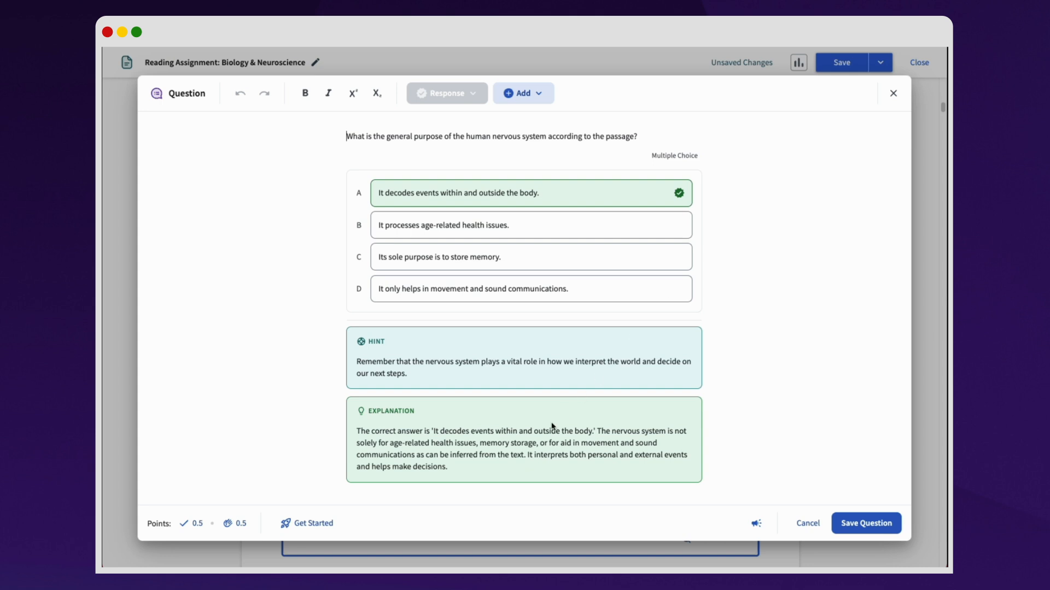
text(Re)
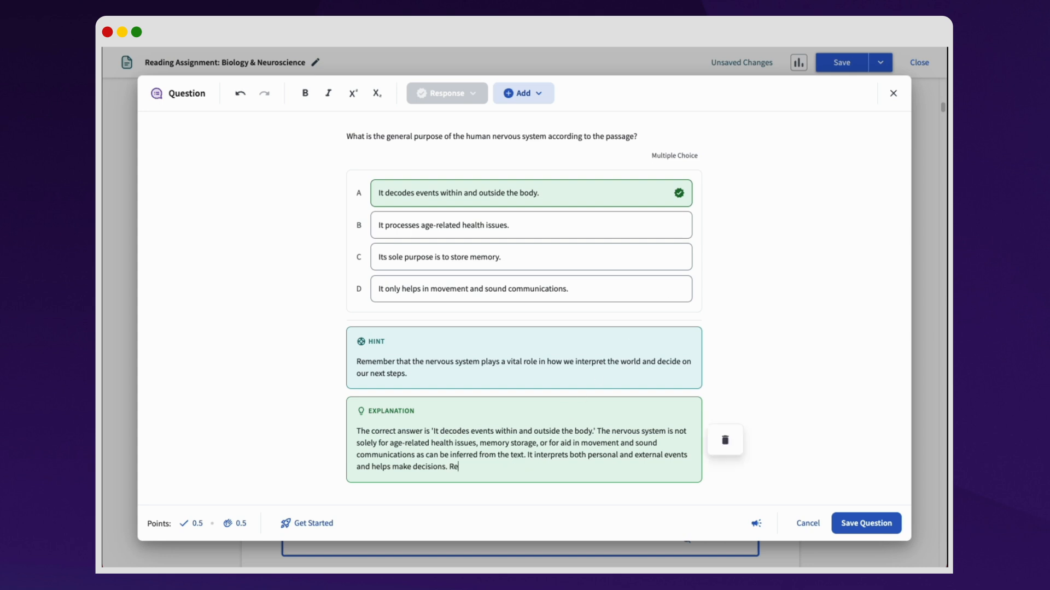
text(view the class 3 slides)
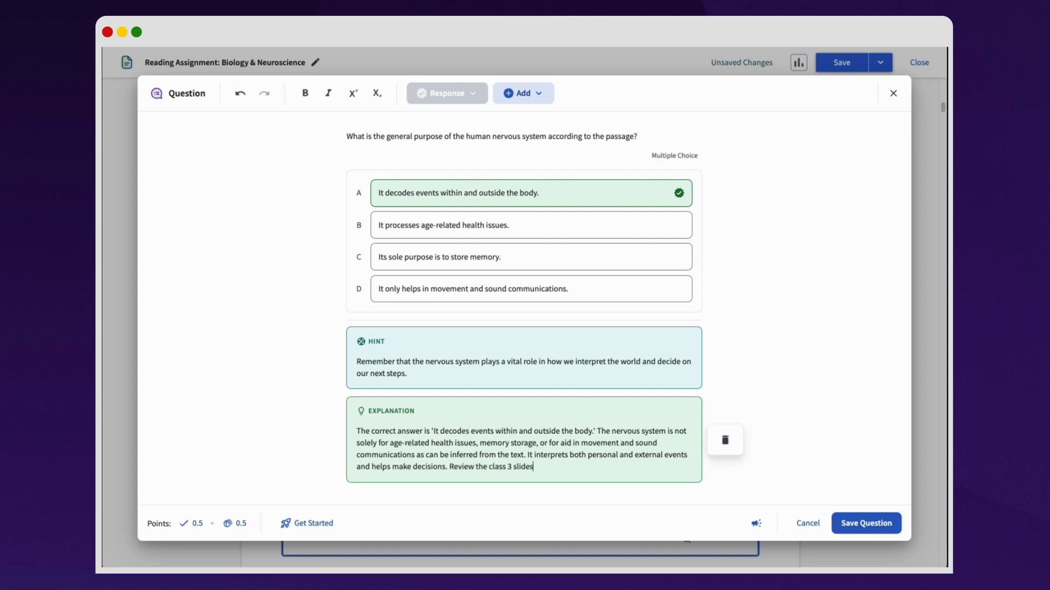